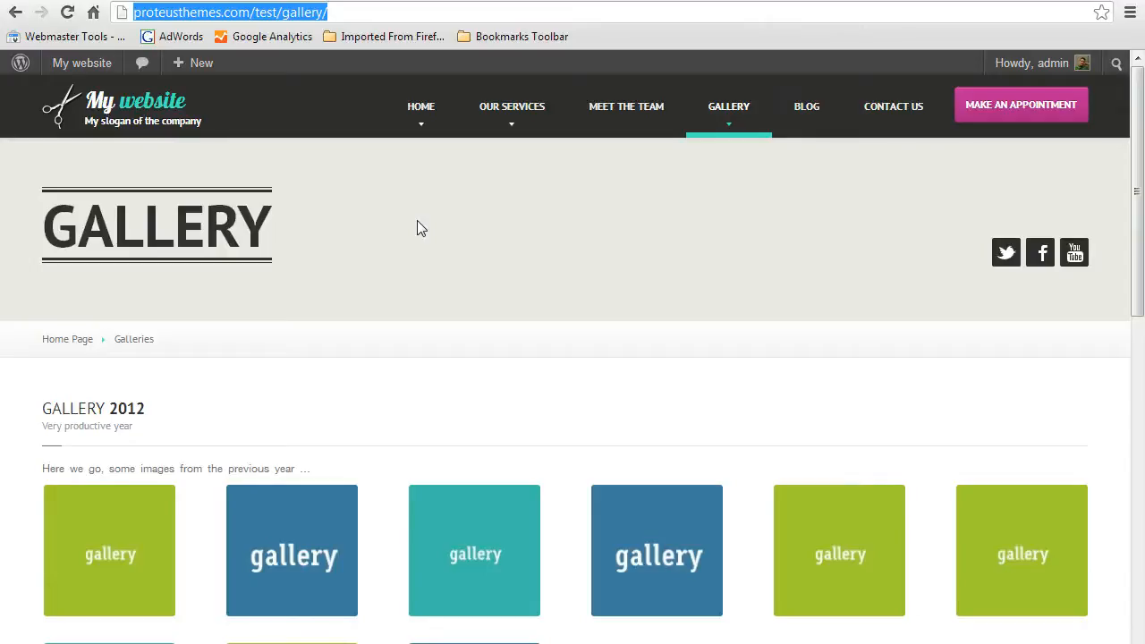
pyautogui.moveTo(660, 383)
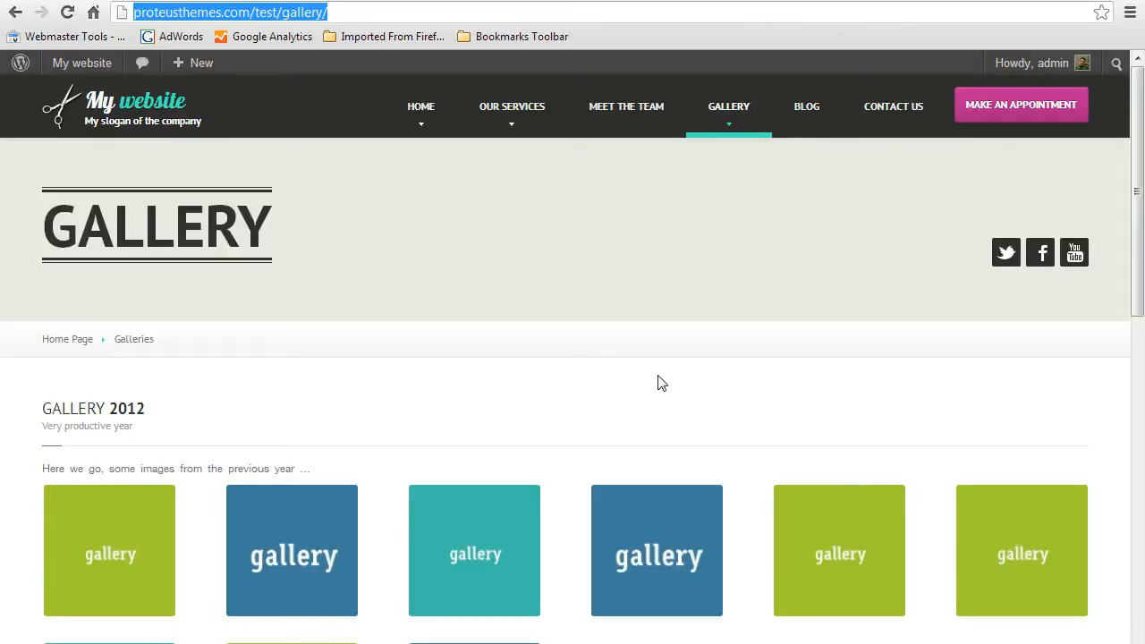
# Start a new Gallery entry from the admin bar's + New menu.
pyautogui.scroll(-3)
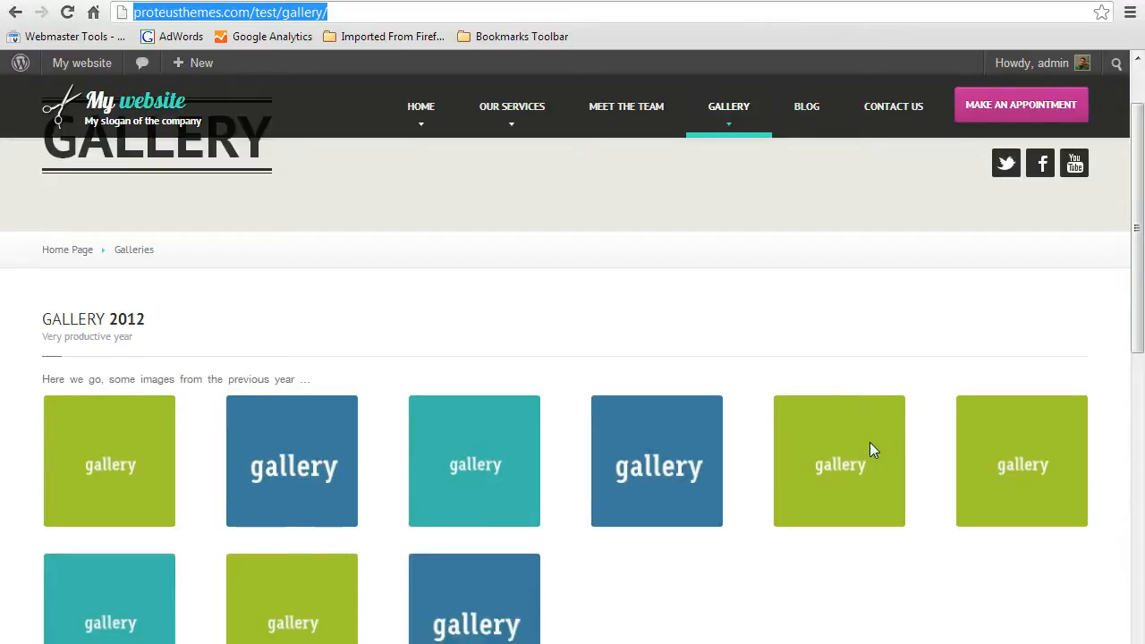
pyautogui.scroll(-3)
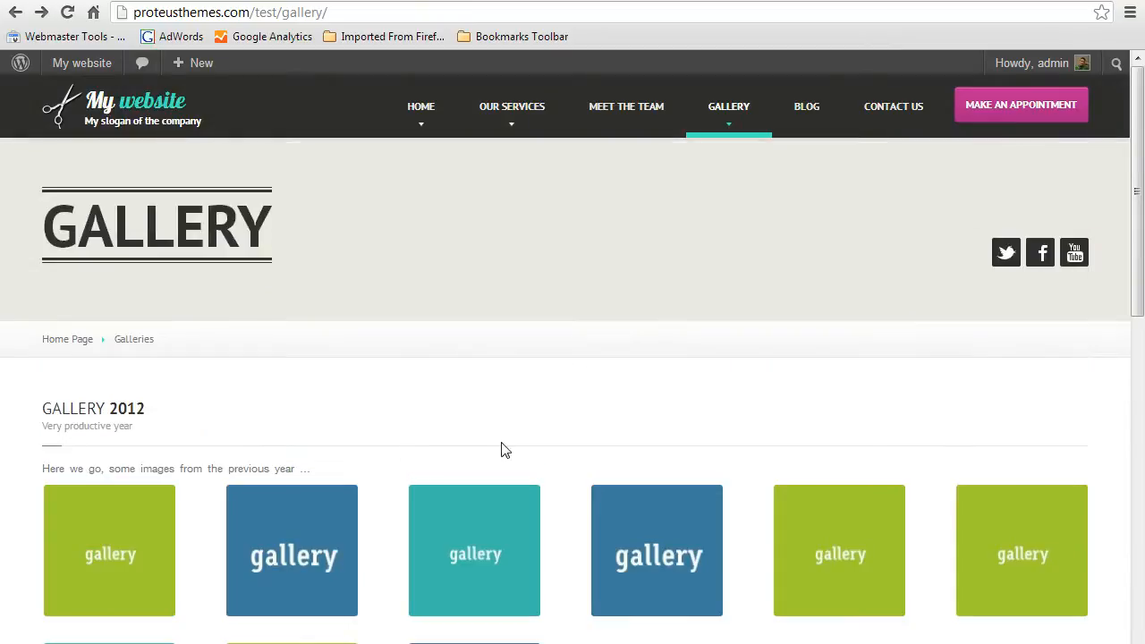
pyautogui.moveTo(218, 90)
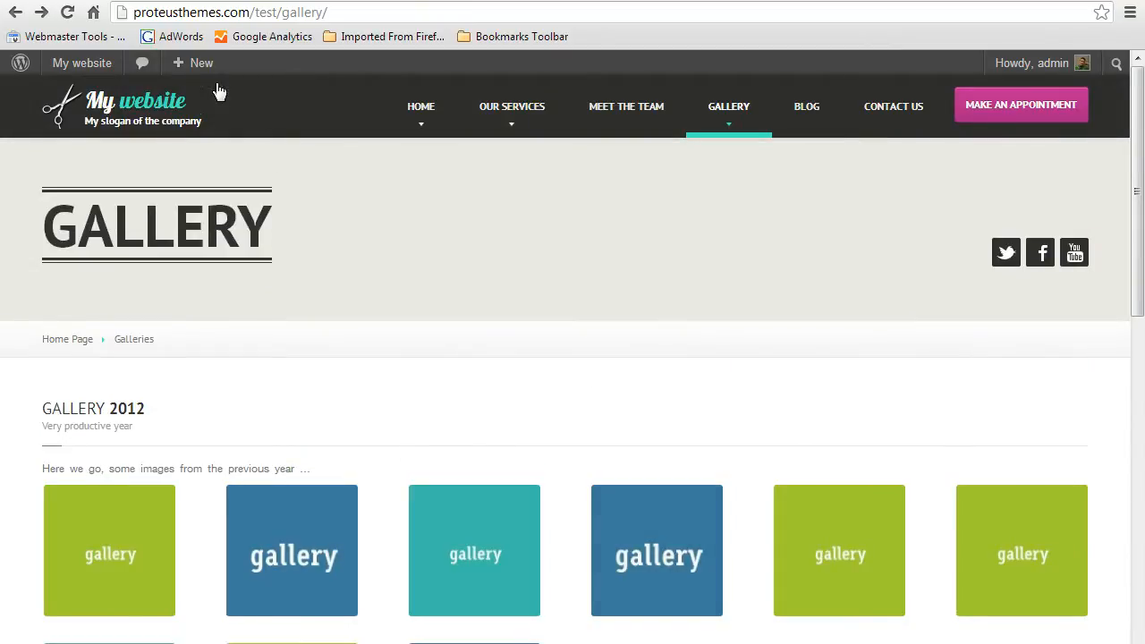
pyautogui.click(200, 62)
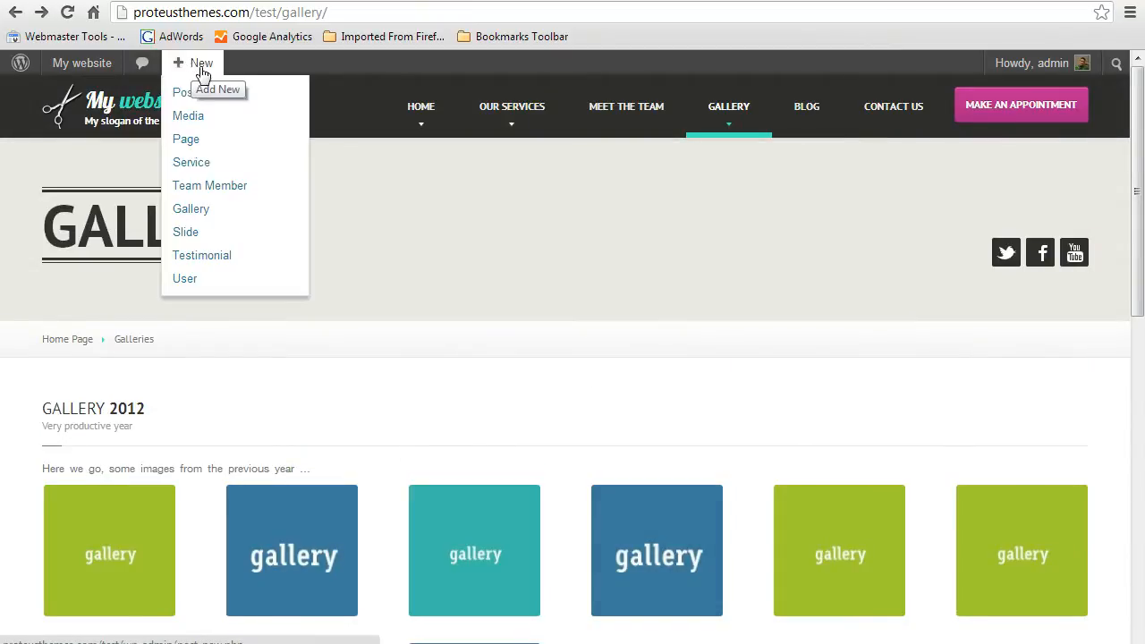
pyautogui.moveTo(213, 135)
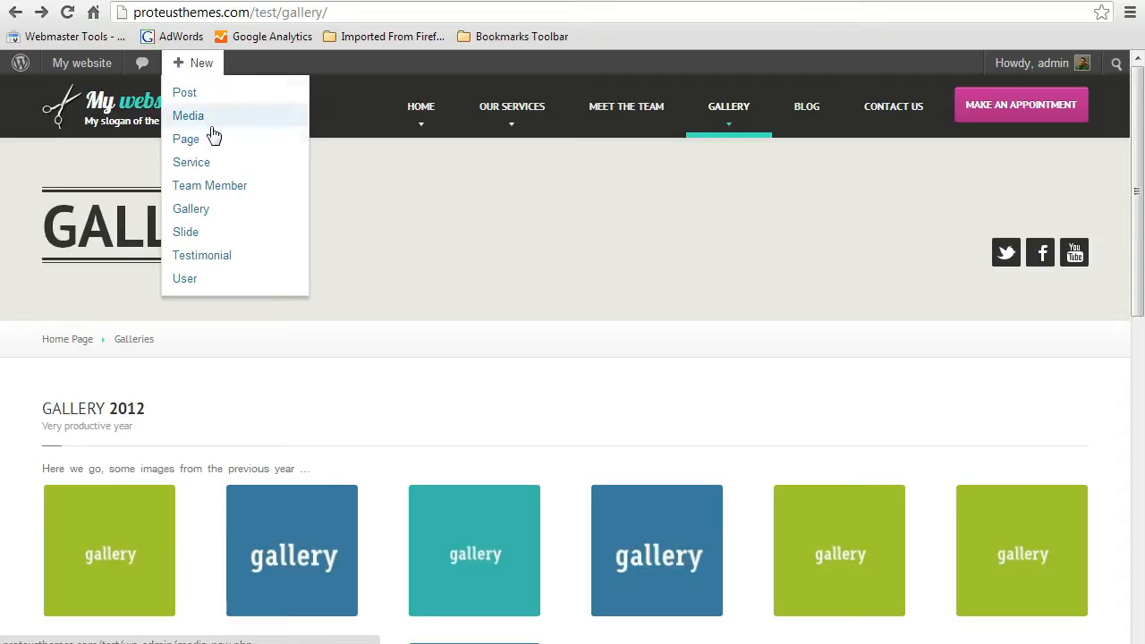
pyautogui.click(190, 207)
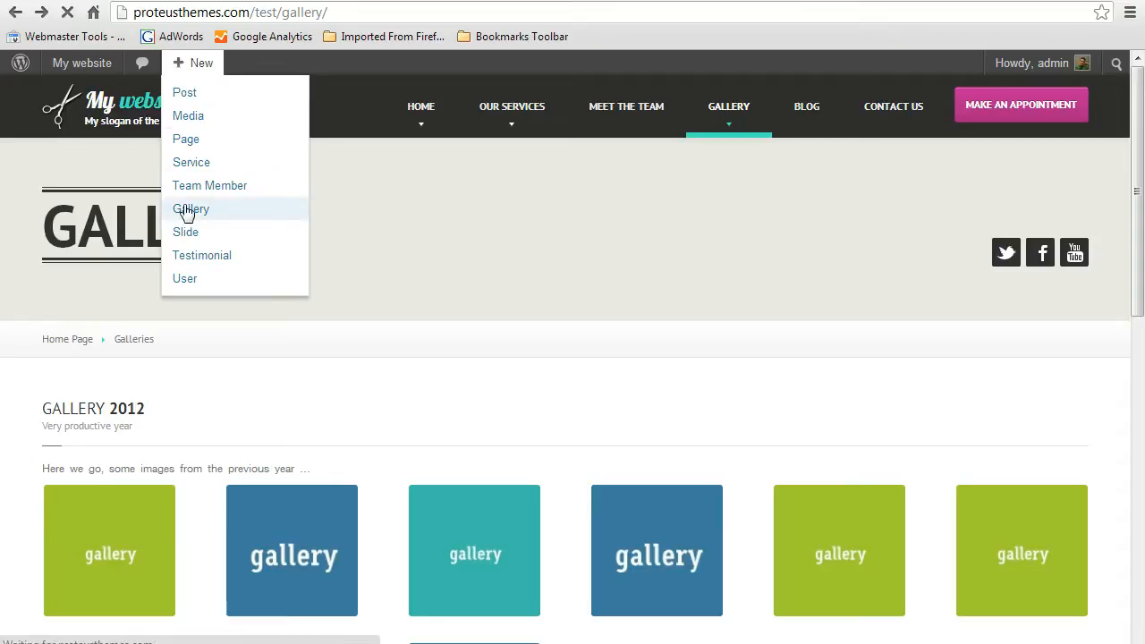
pyautogui.click(190, 208)
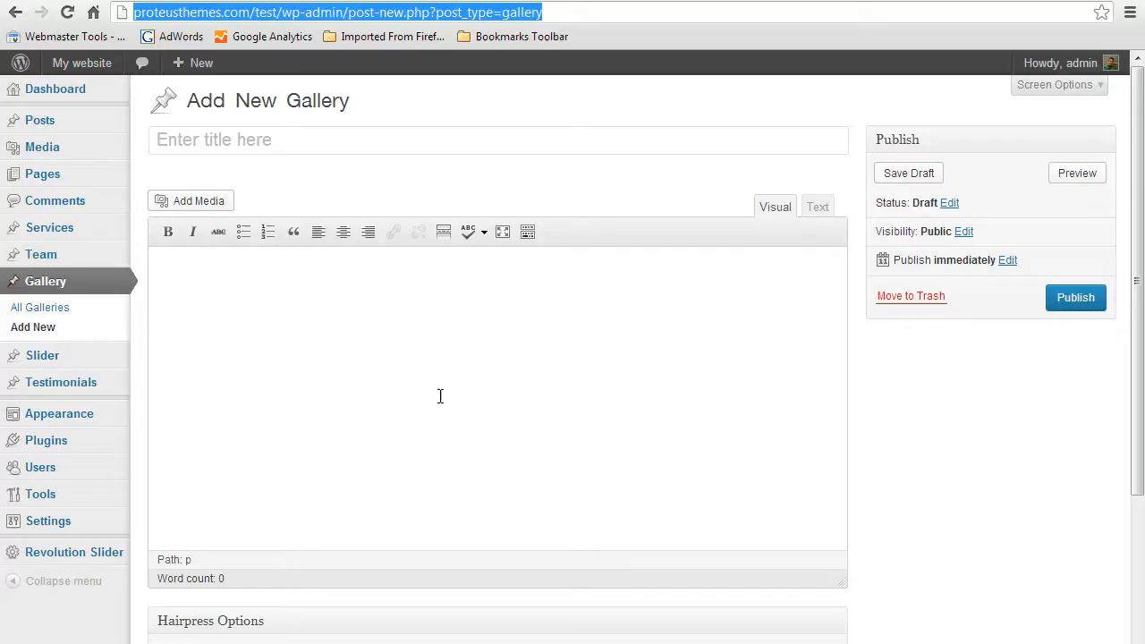
pyautogui.moveTo(418, 233)
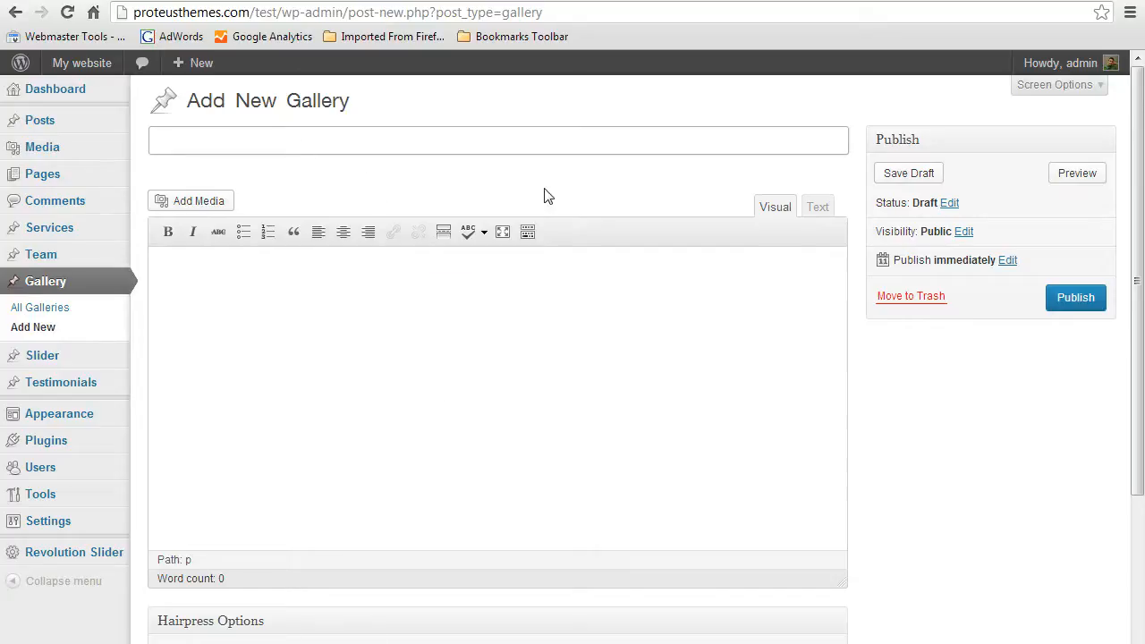
# Title the gallery 'Awesome Gallery' and move into the body editor so a draft is saved.
pyautogui.write('Gall')
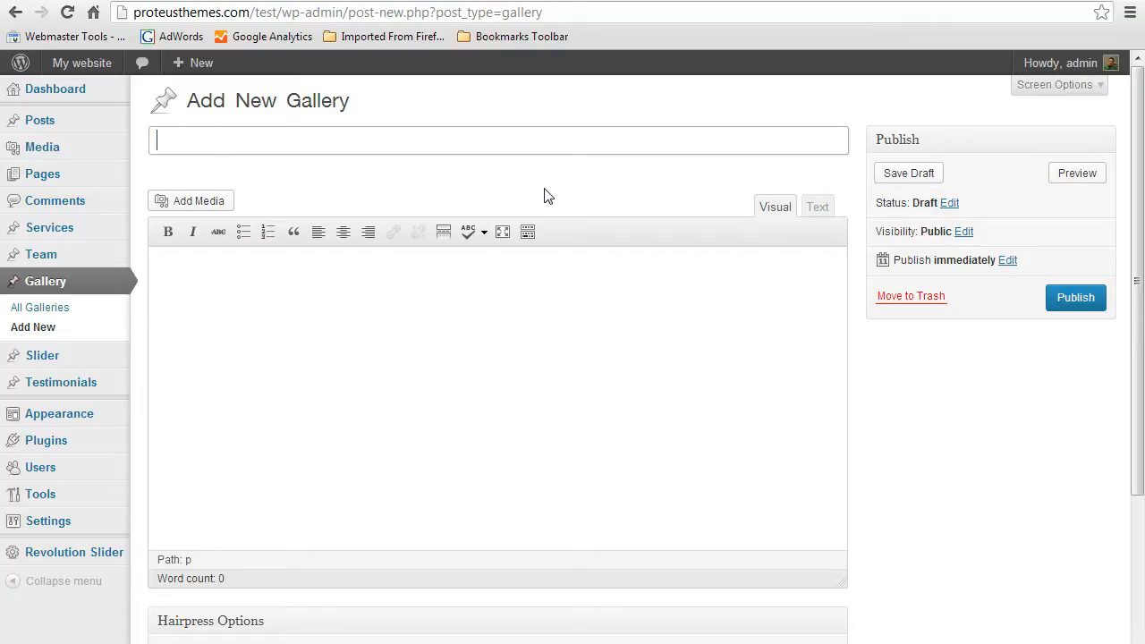
pyautogui.write('Awesome')
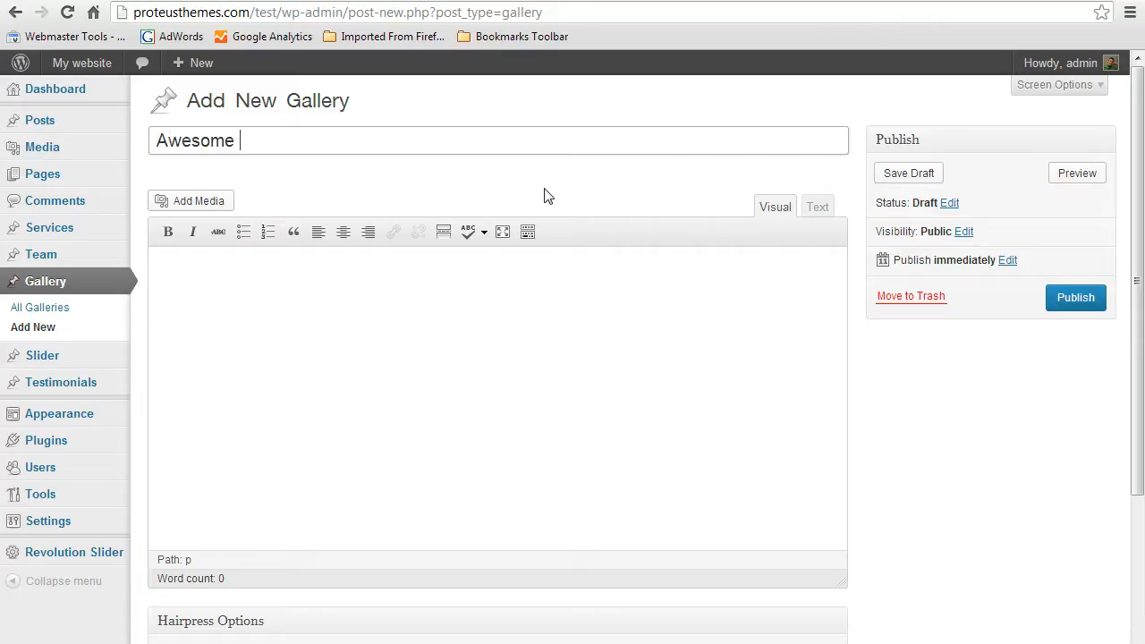
pyautogui.write('Gallery')
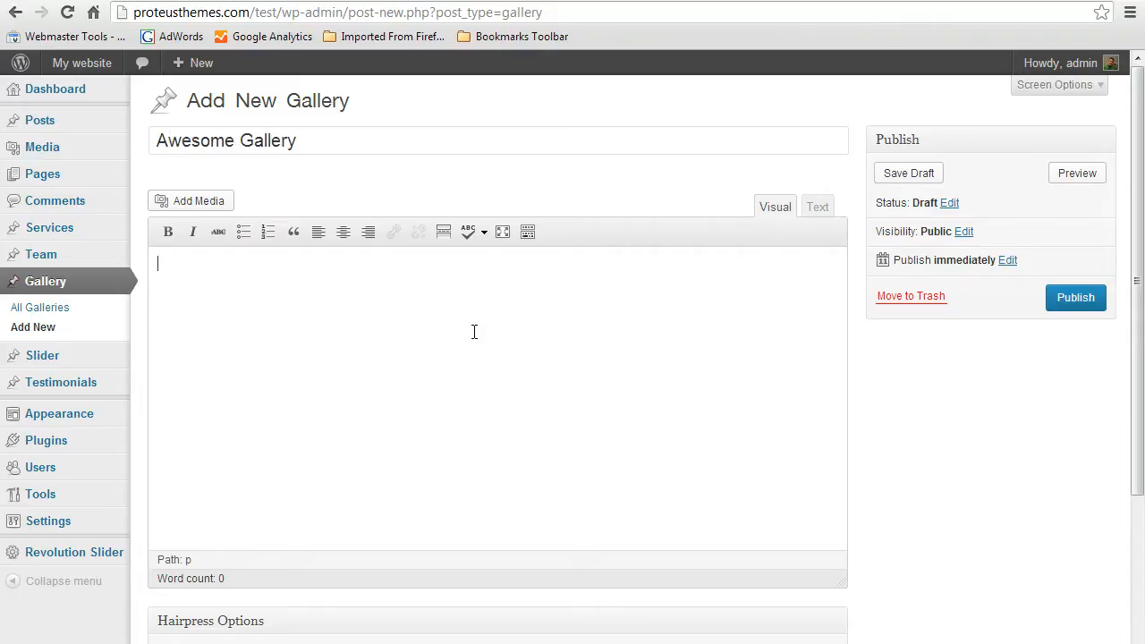
pyautogui.click(909, 172)
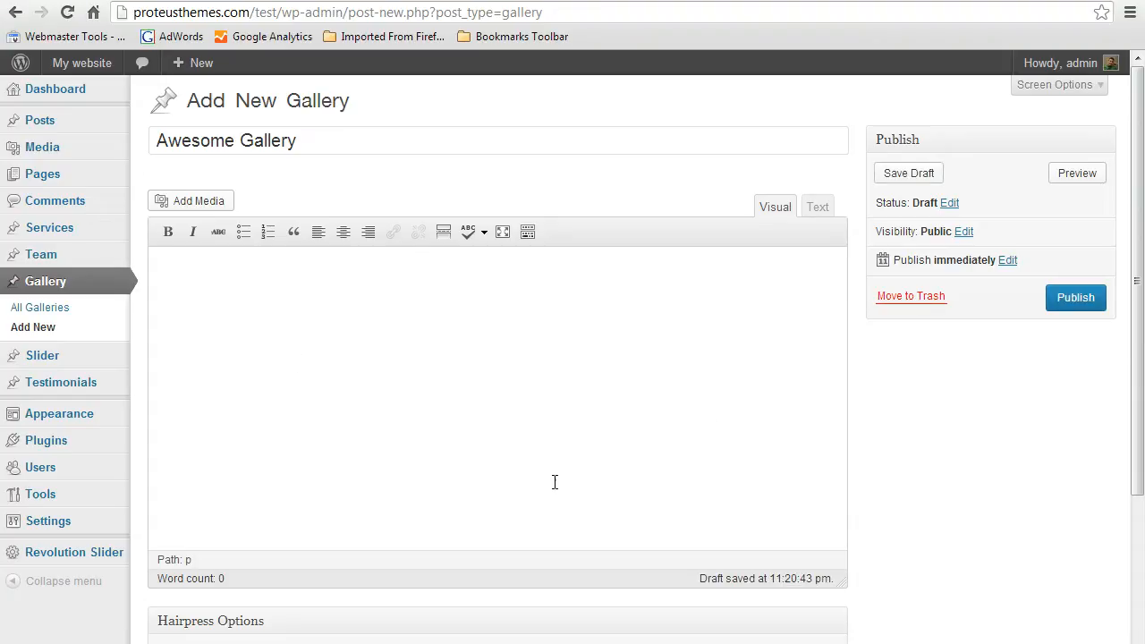
pyautogui.moveTo(232, 211)
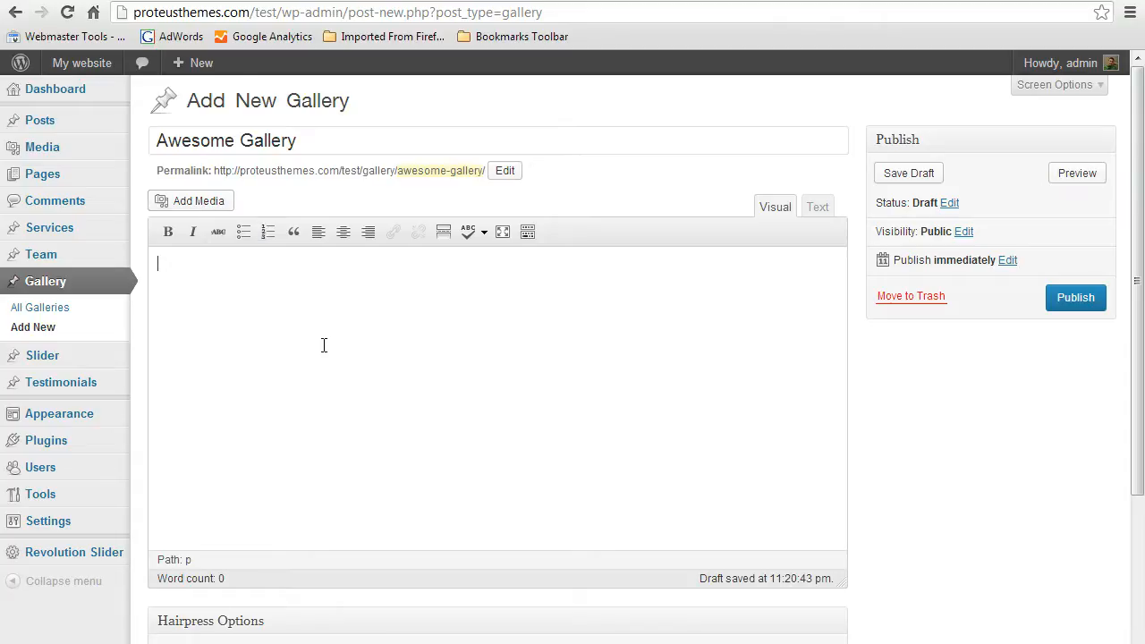
# Bring up Add Media and reach the Media Library of uploaded photos.
pyautogui.click(189, 200)
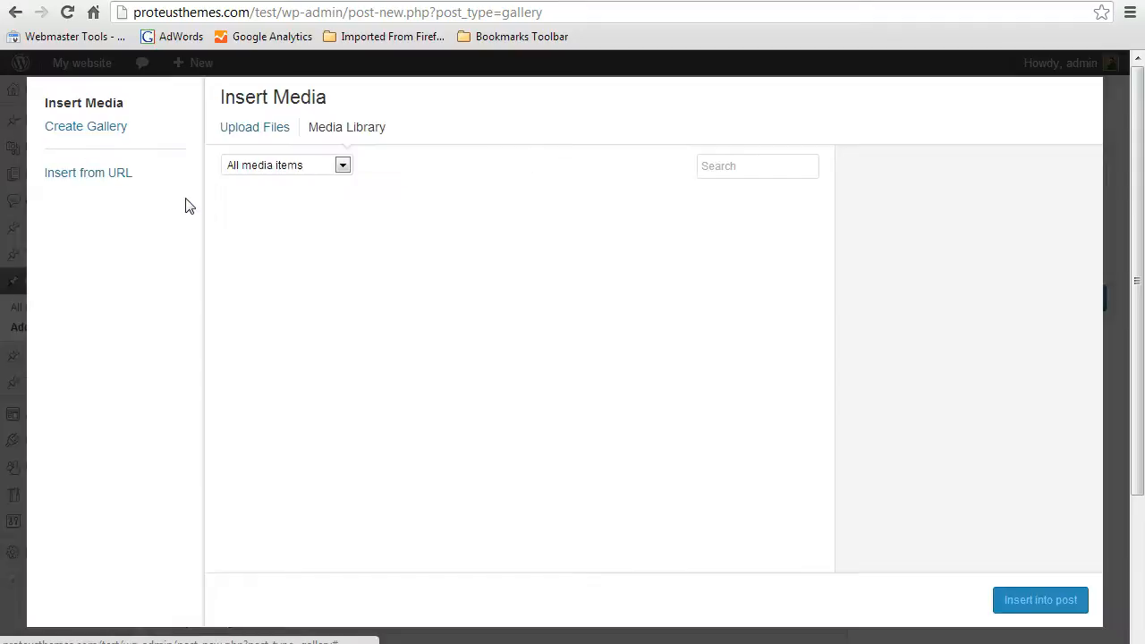
pyautogui.moveTo(608, 437)
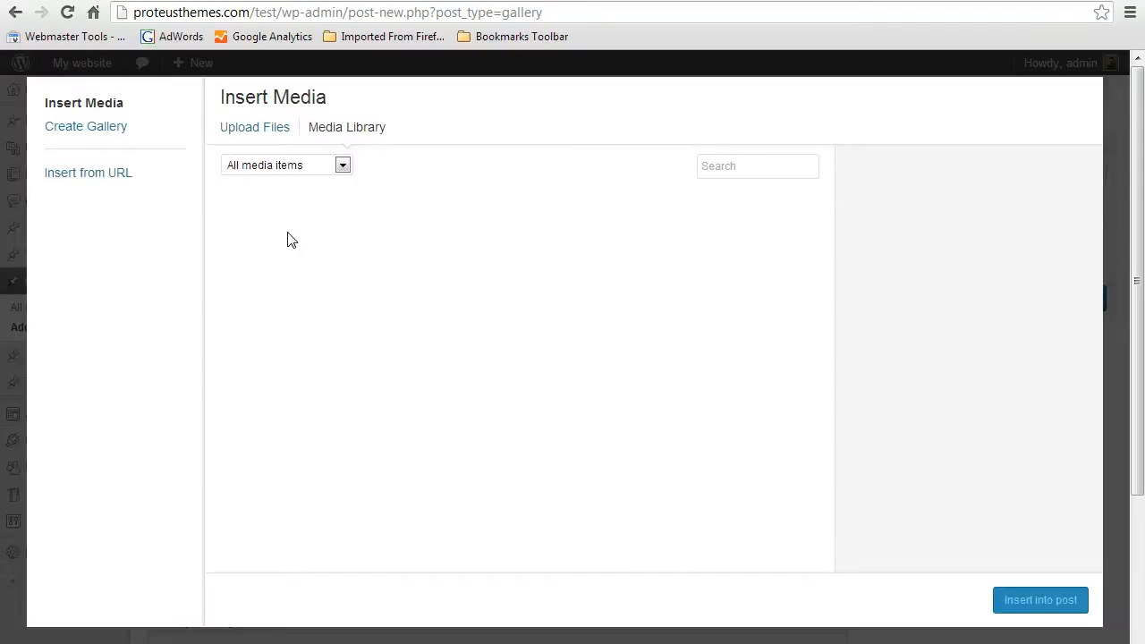
pyautogui.moveTo(397, 276)
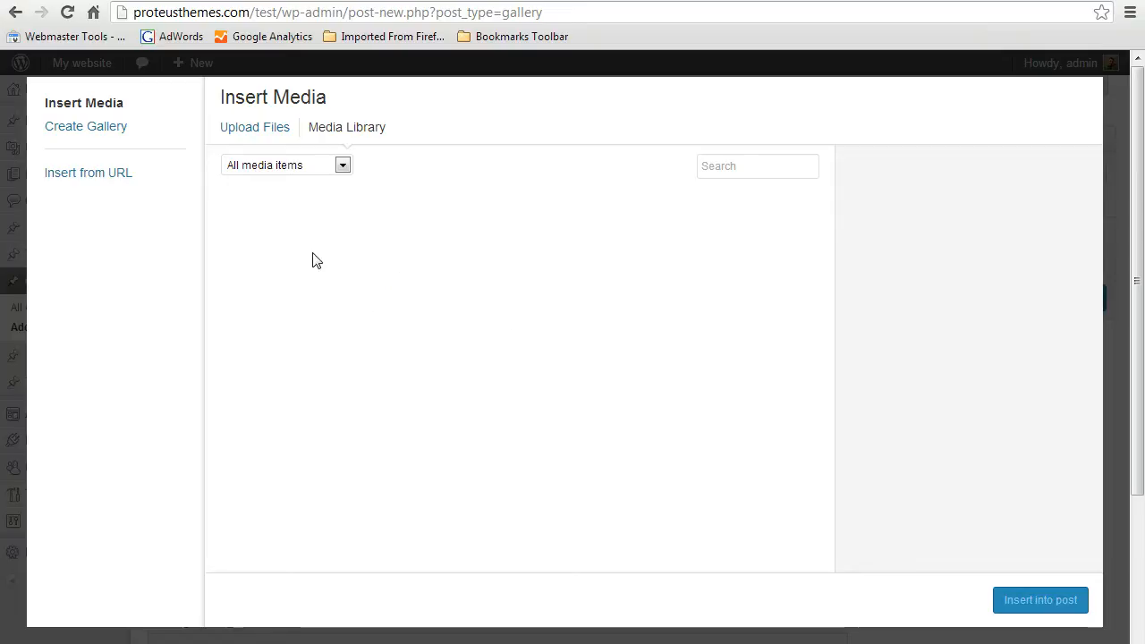
pyautogui.moveTo(561, 285)
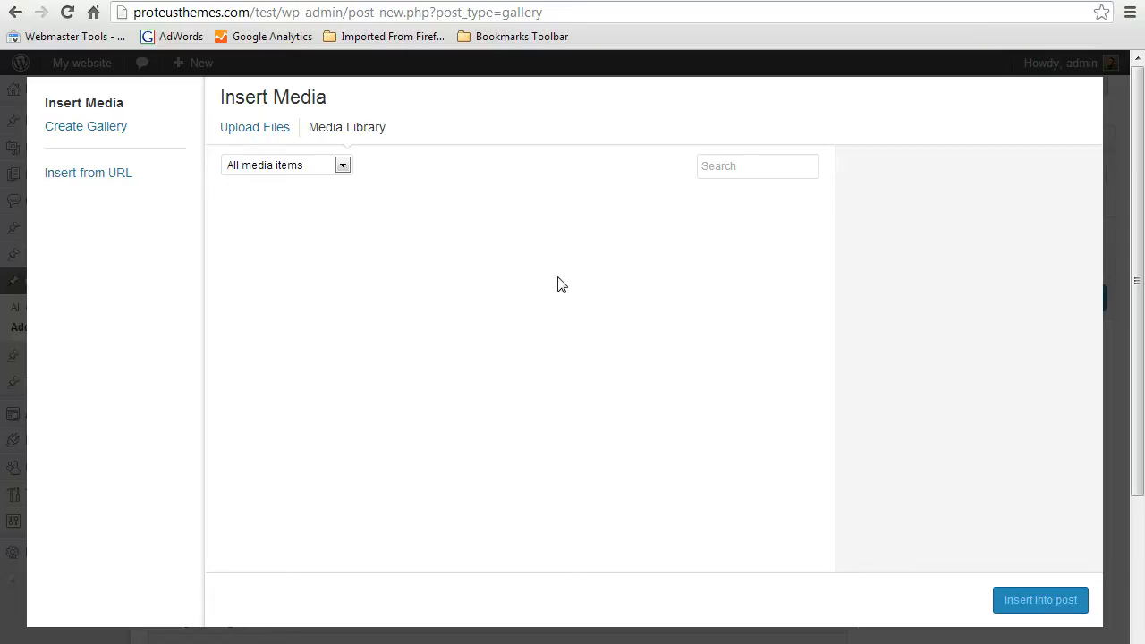
pyautogui.moveTo(372, 159)
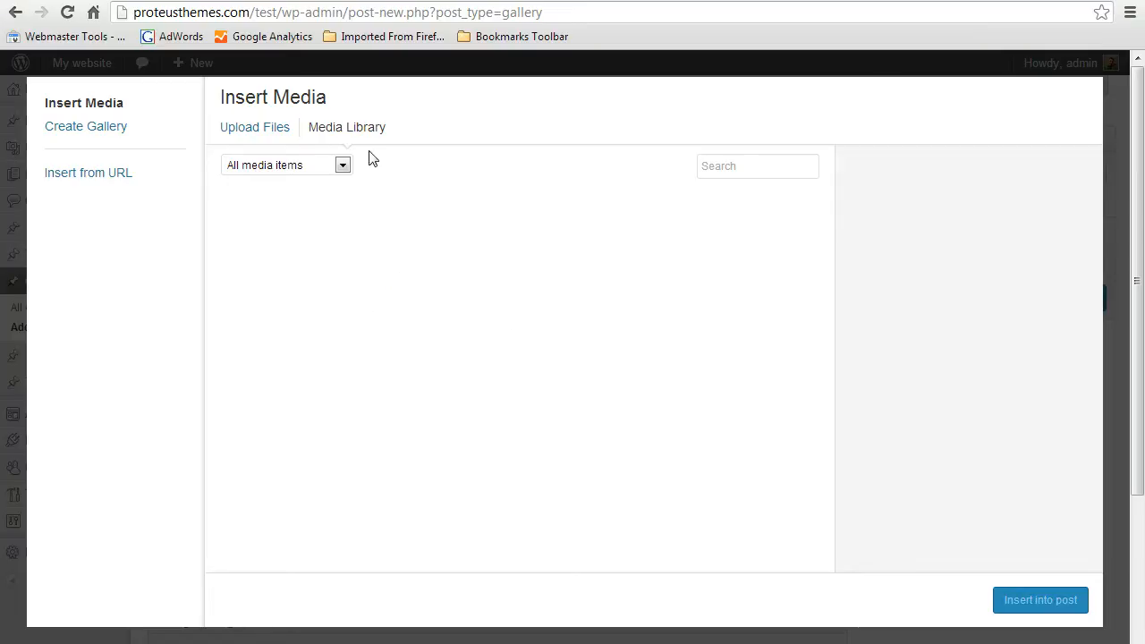
pyautogui.click(254, 125)
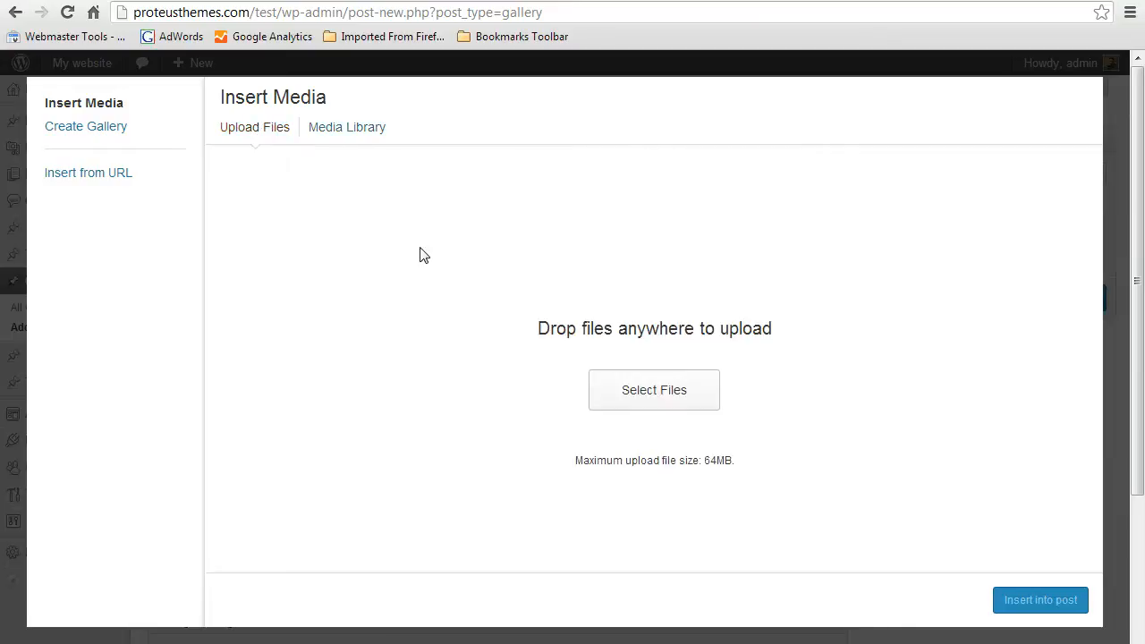
pyautogui.moveTo(439, 279)
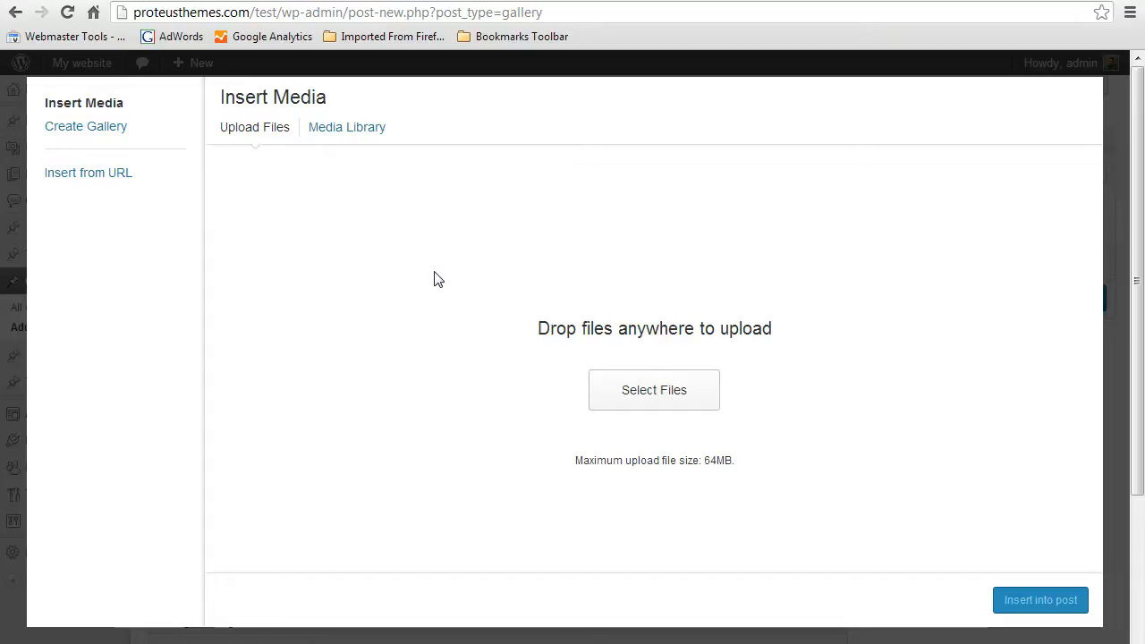
pyautogui.moveTo(492, 330)
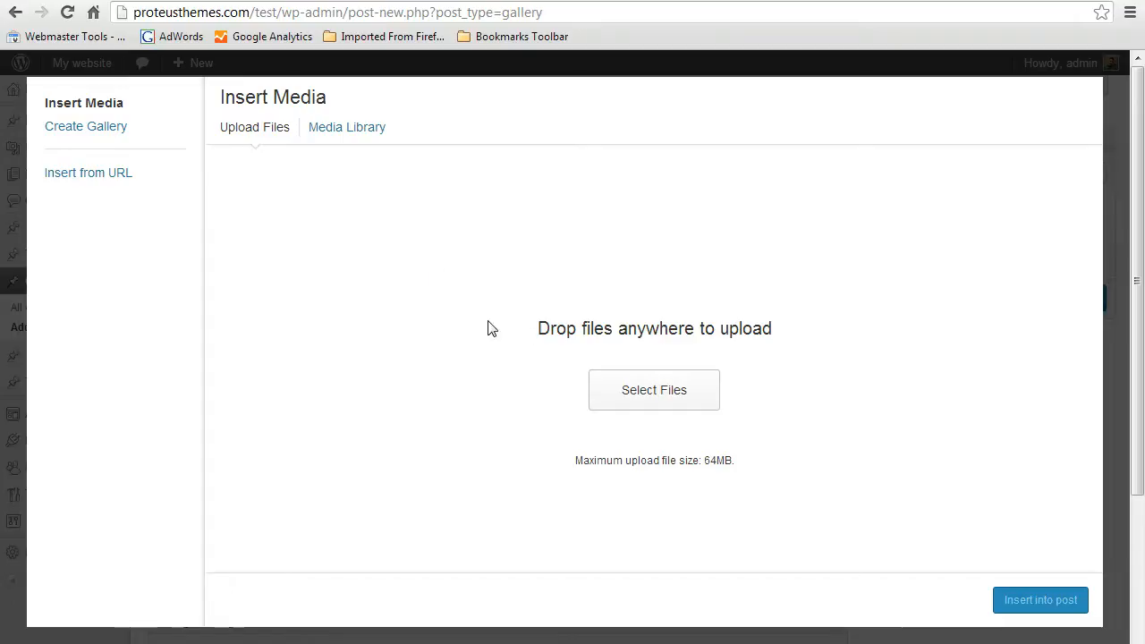
pyautogui.moveTo(522, 392)
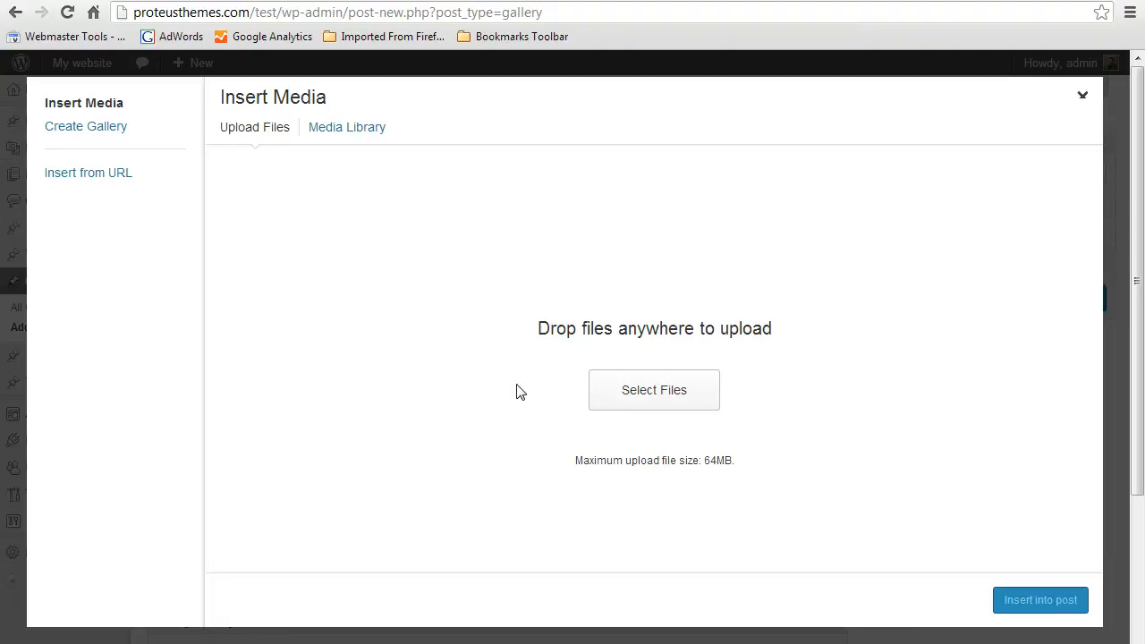
pyautogui.click(653, 390)
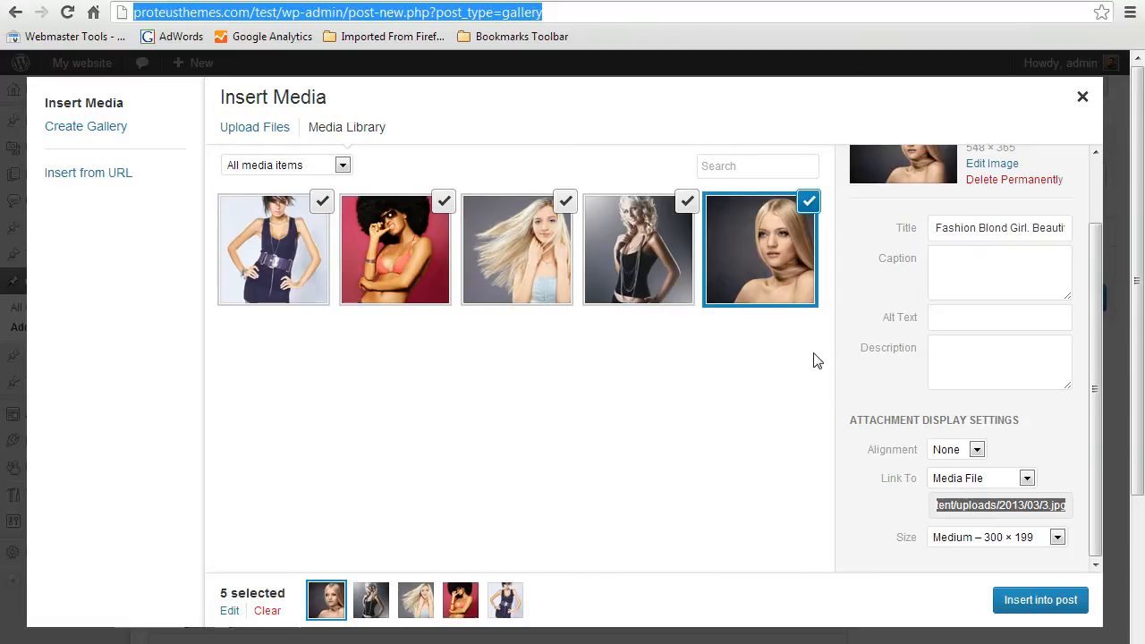
pyautogui.moveTo(1107, 81)
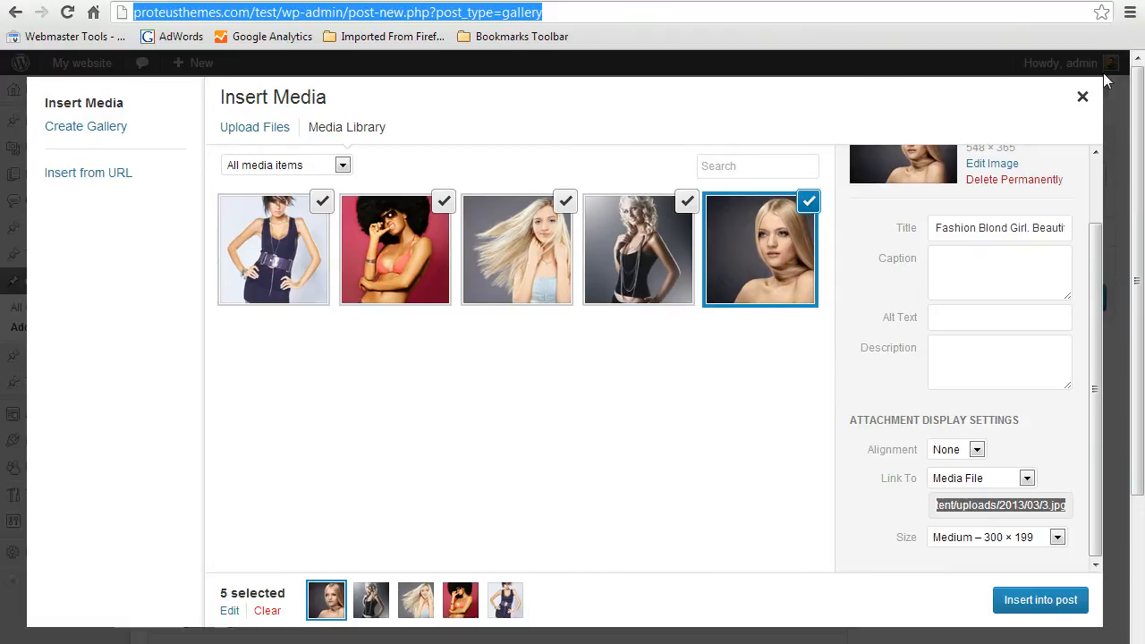
pyautogui.moveTo(1039, 197)
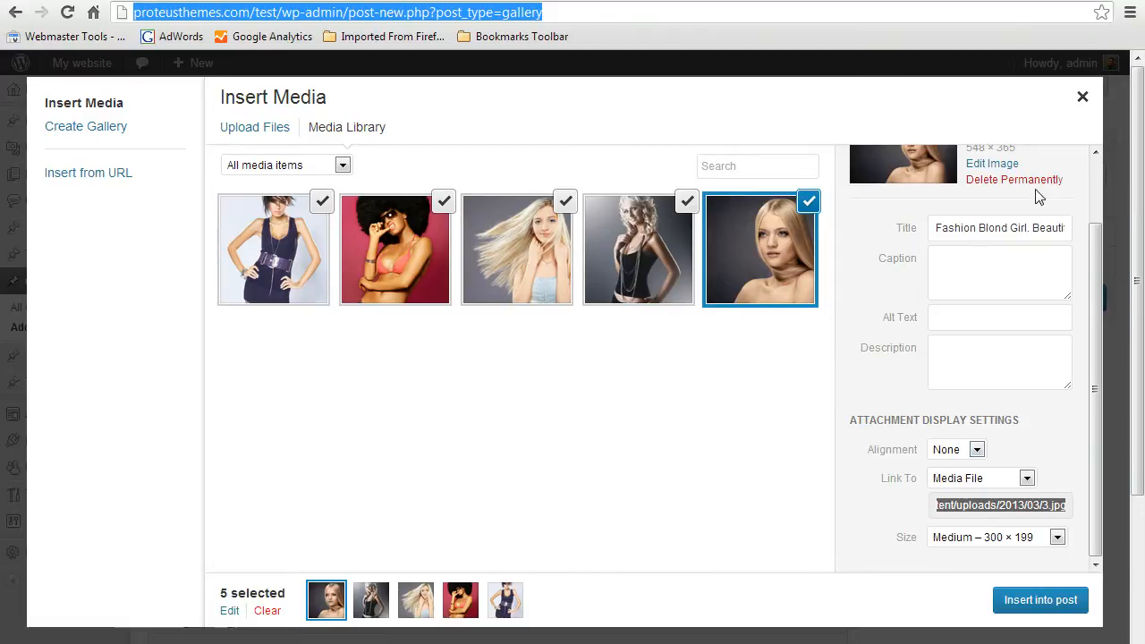
# Confirm the five chosen photos and publish the Awesome Gallery post.
pyautogui.click(1082, 97)
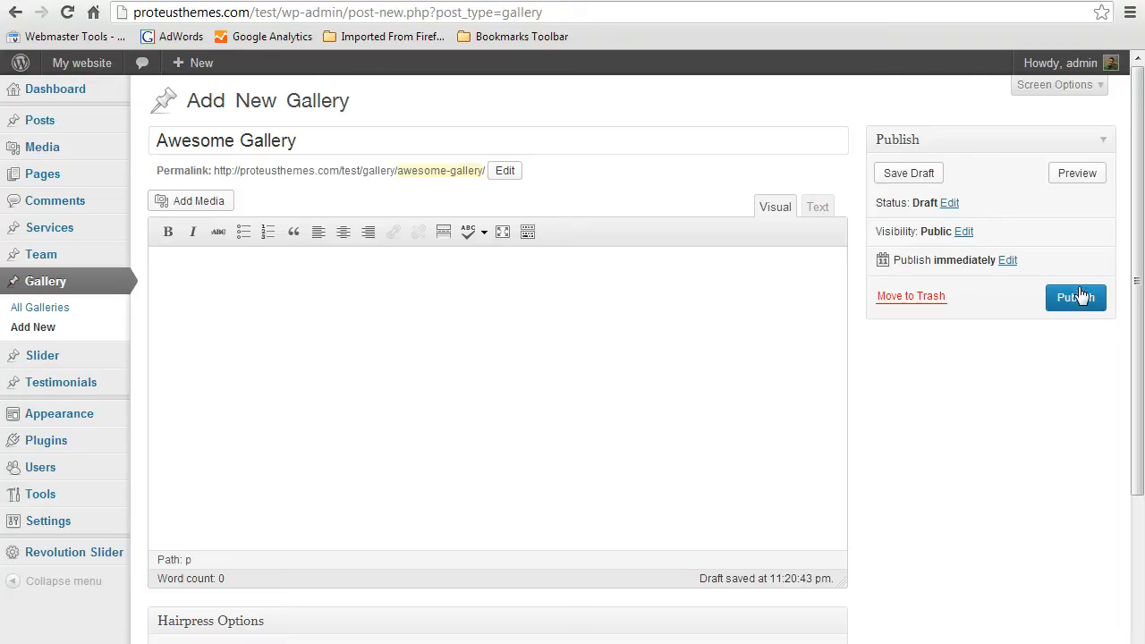
pyautogui.click(1074, 297)
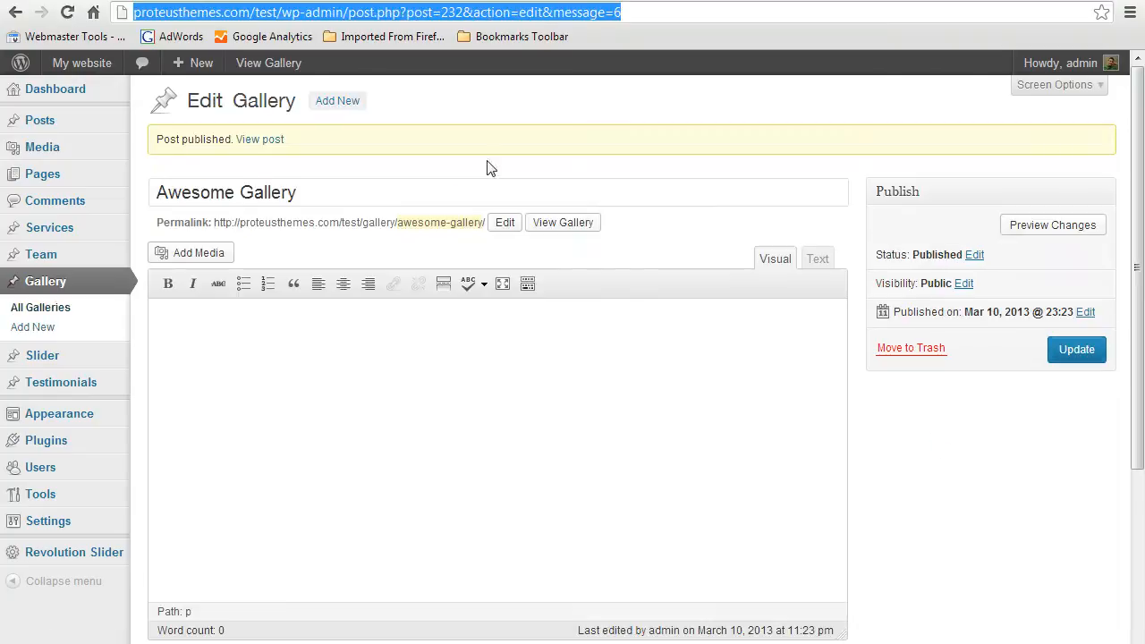
pyautogui.click(562, 222)
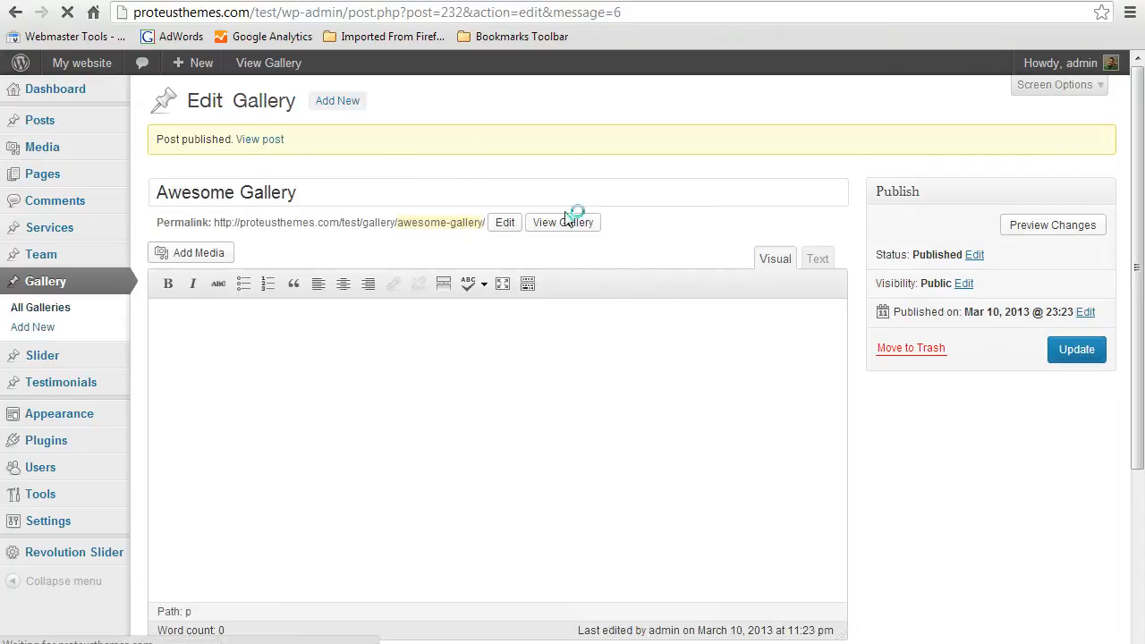
# View the live galleries page and open the Awesome Gallery post with its five photos.
pyautogui.click(561, 222)
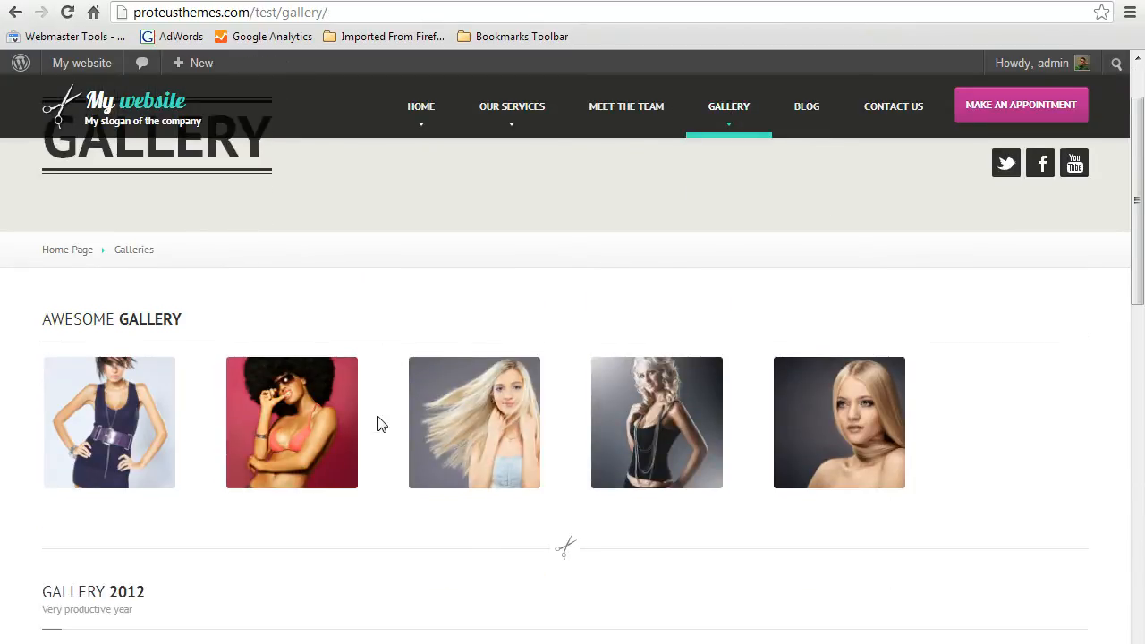
pyautogui.scroll(-3)
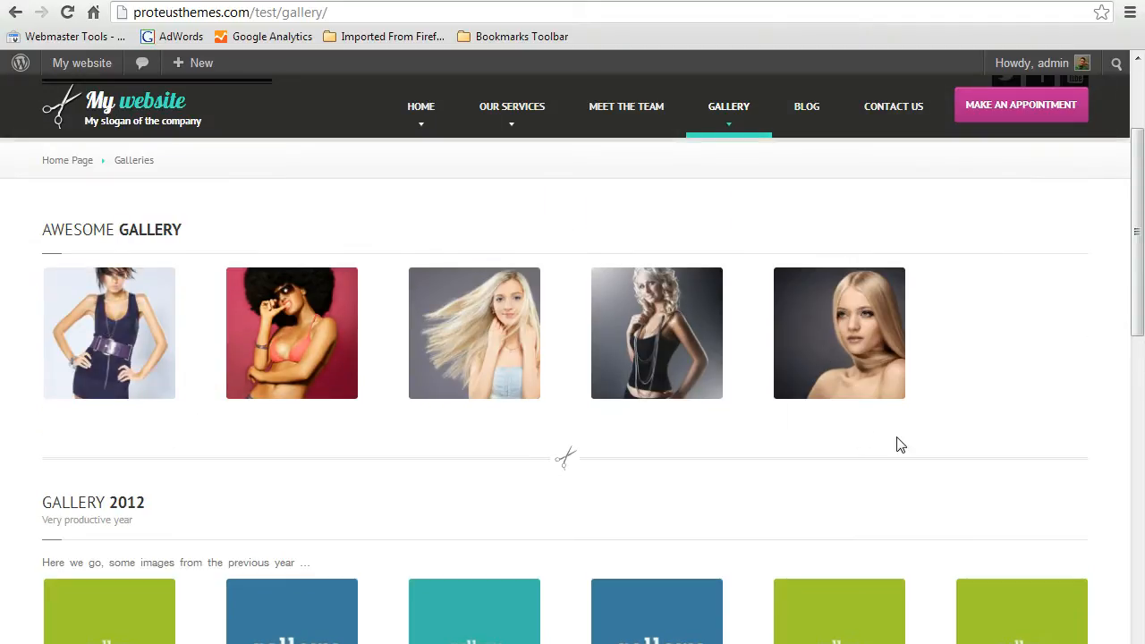
pyautogui.moveTo(215, 105)
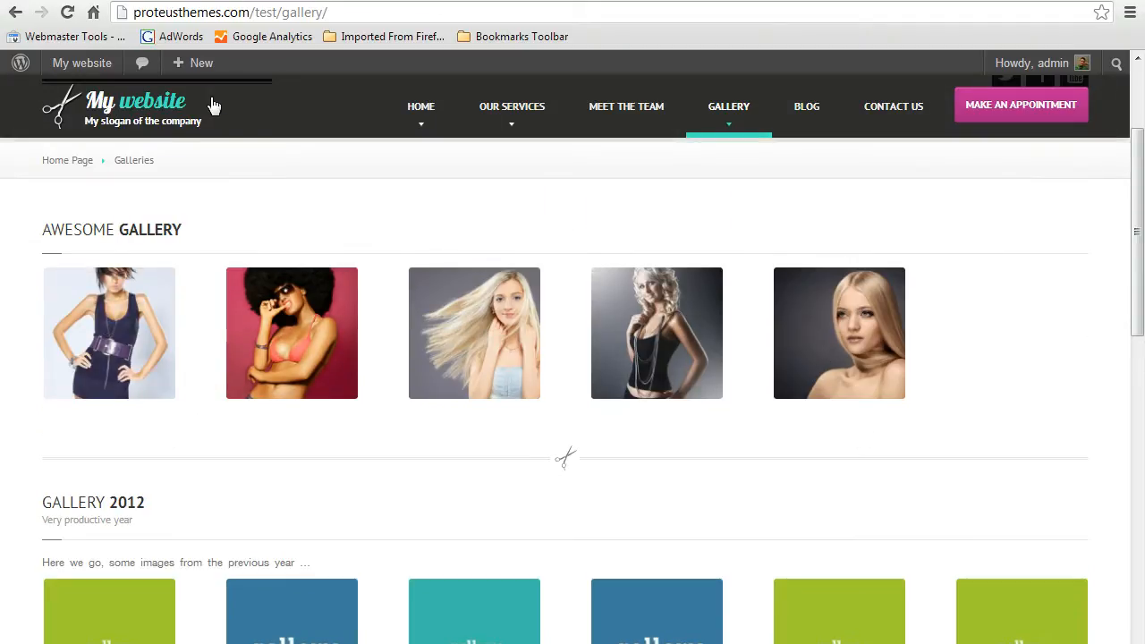
pyautogui.click(82, 62)
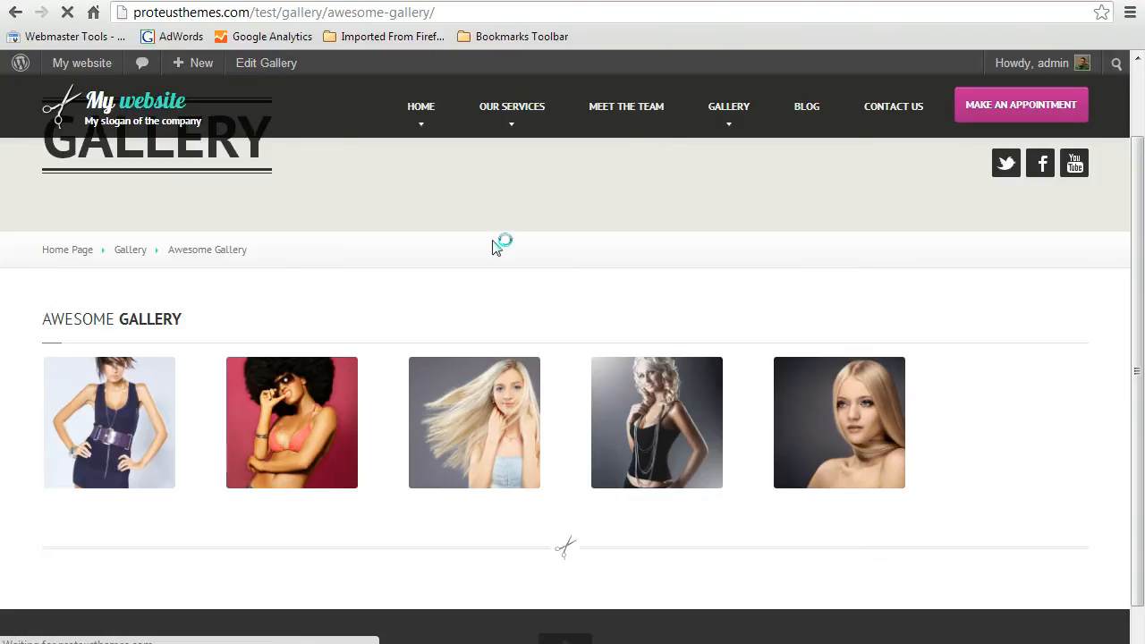
# Return to editing, add the body text 'Type some text here', and update the post.
pyautogui.click(265, 62)
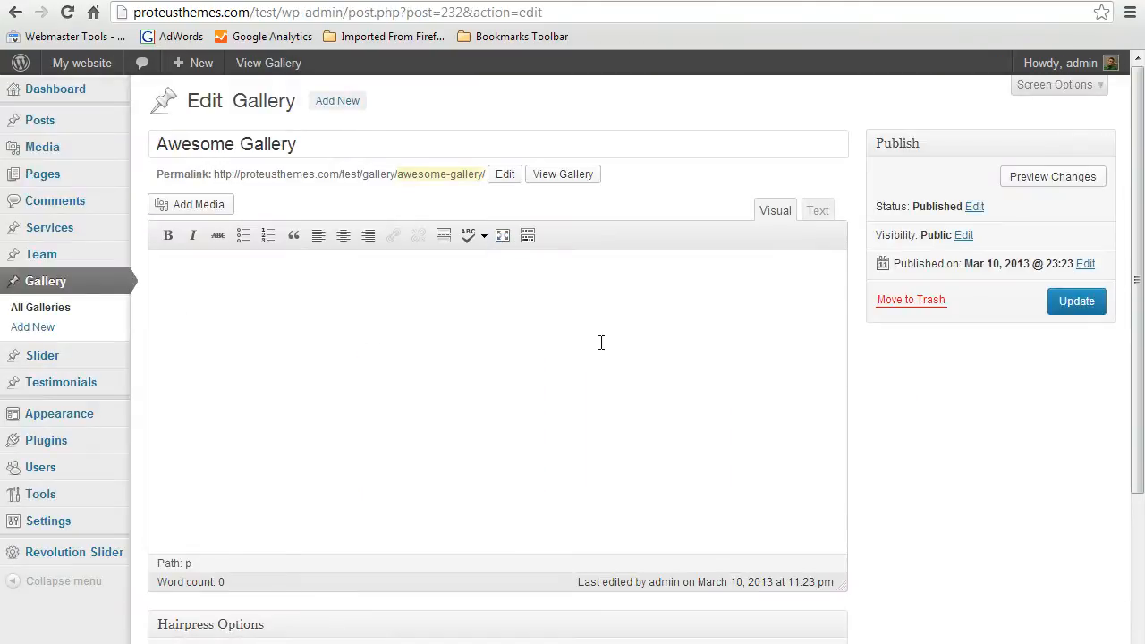
pyautogui.write('Type some text here')
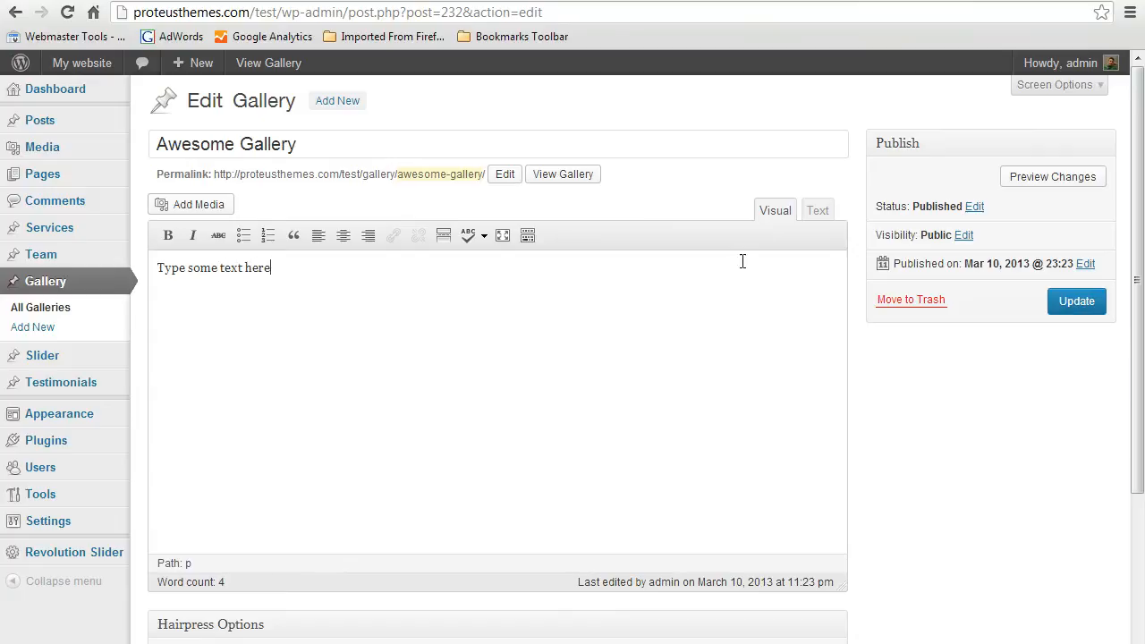
pyautogui.click(1077, 300)
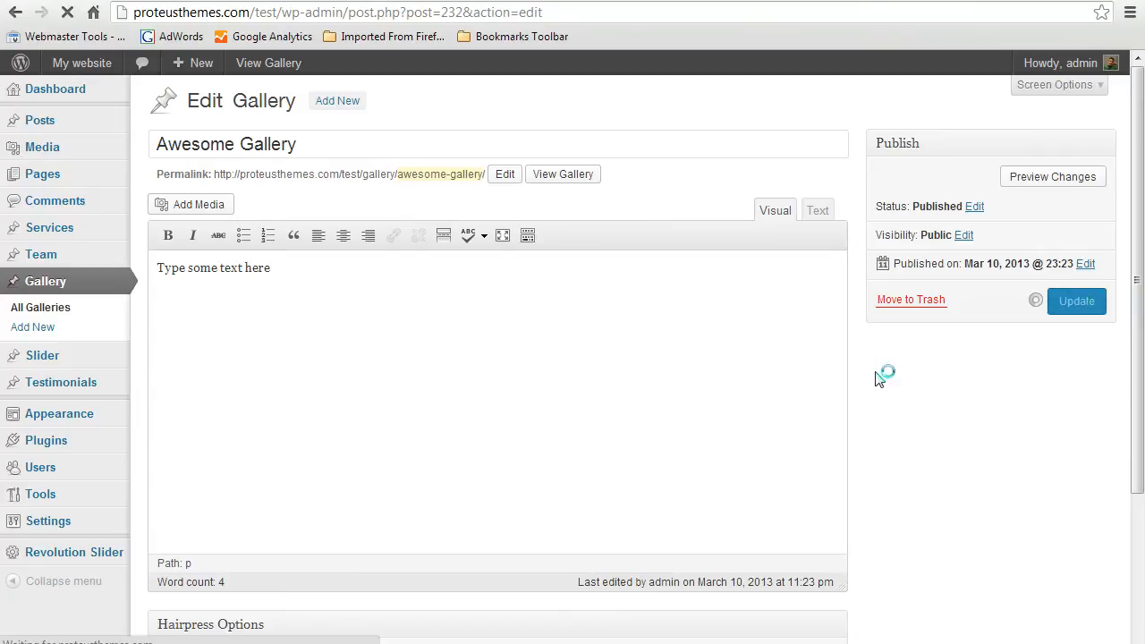
pyautogui.click(1077, 301)
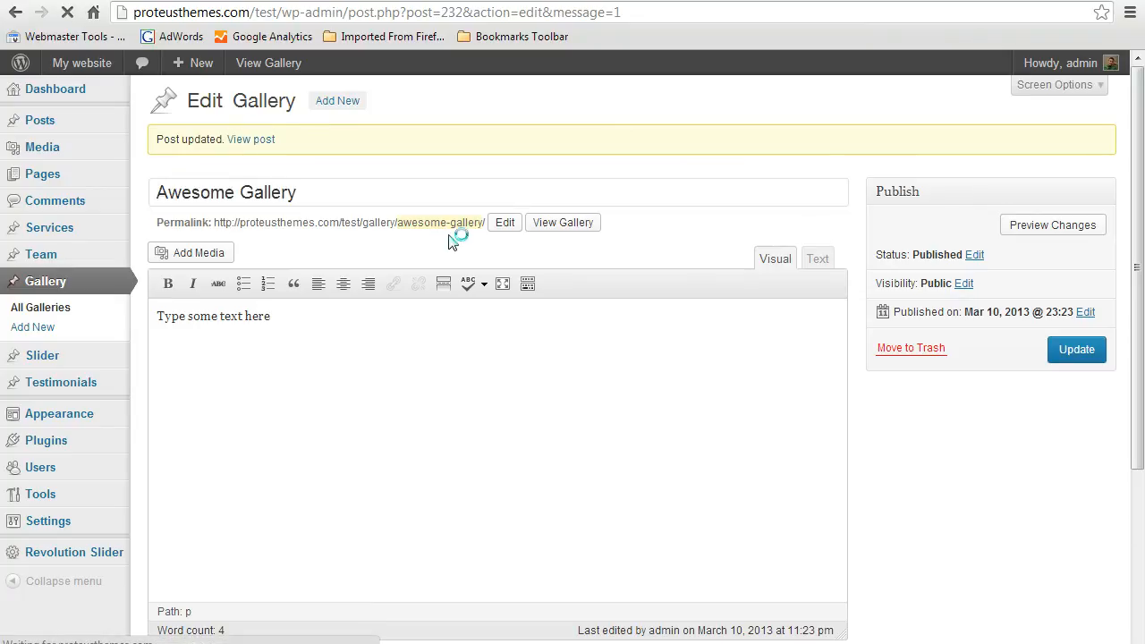
# View the updated live page showing the intro line above the five photos.
pyautogui.click(562, 222)
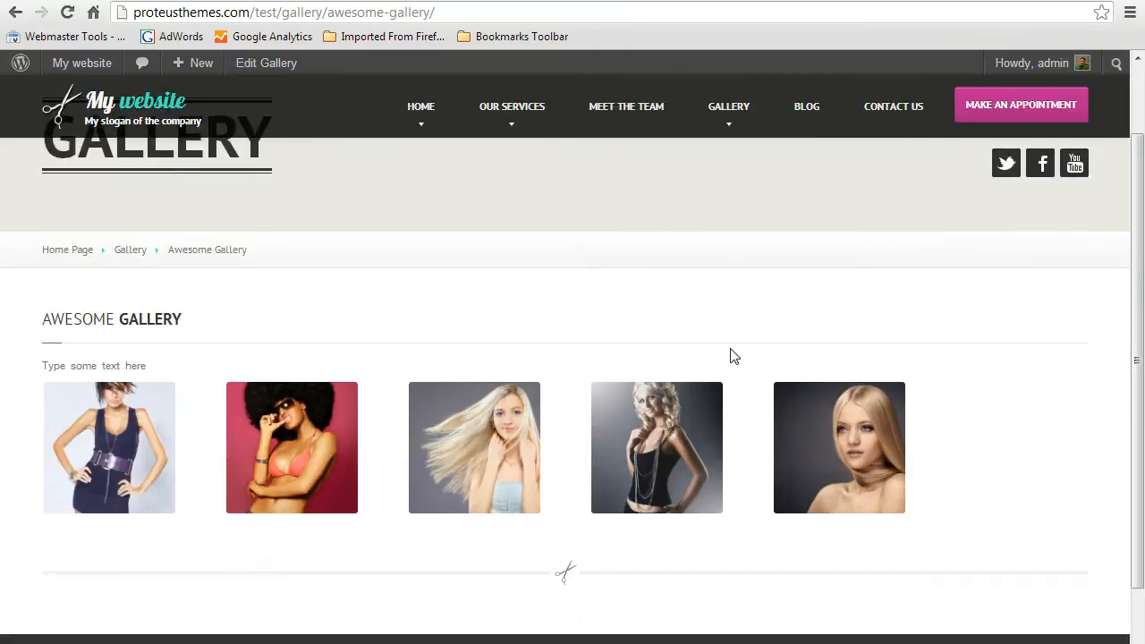
pyautogui.moveTo(100, 367)
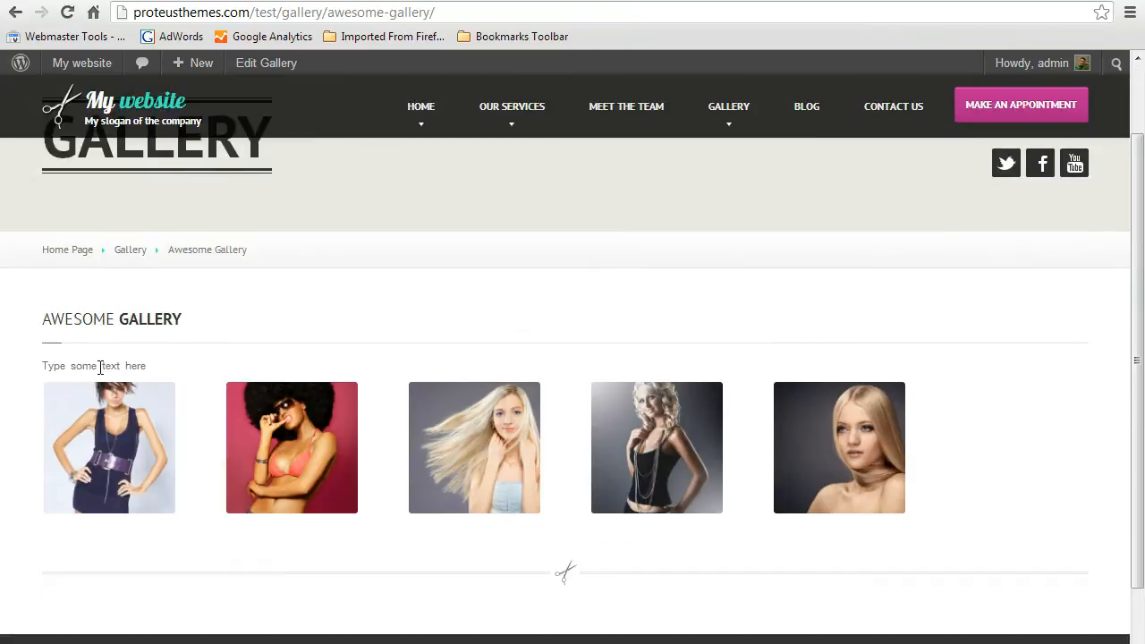
pyautogui.scroll(-3)
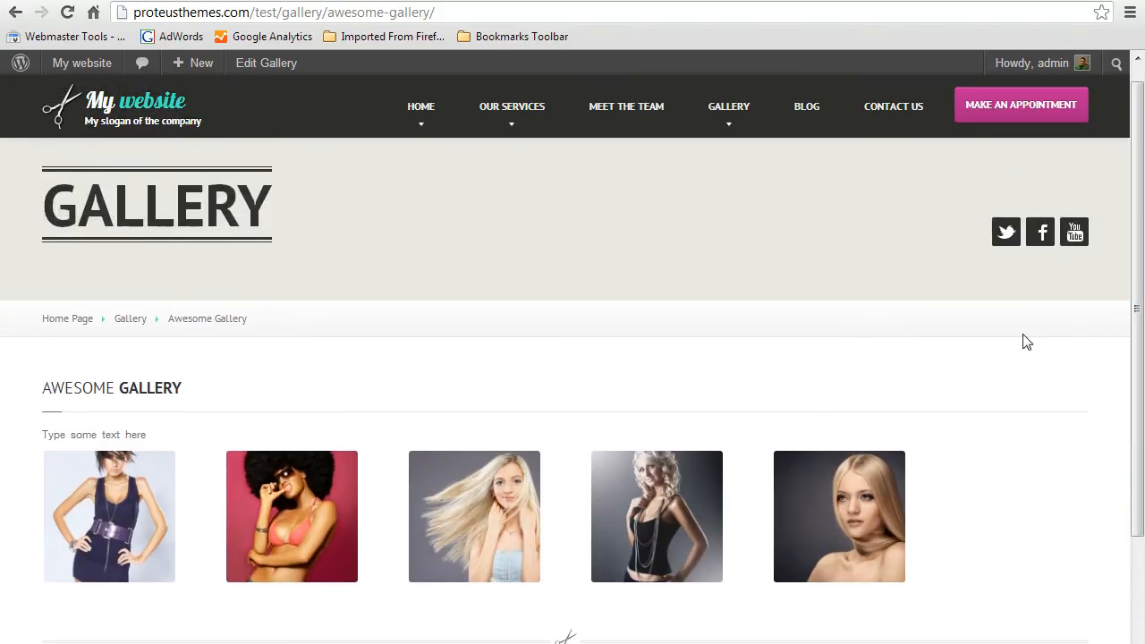
pyautogui.moveTo(578, 368)
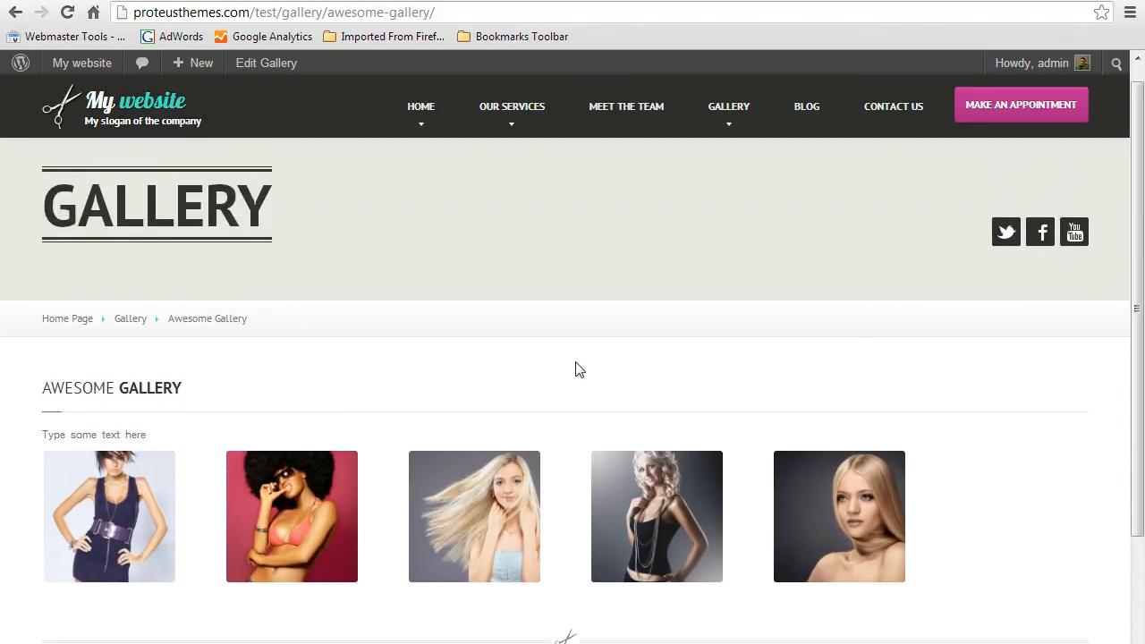